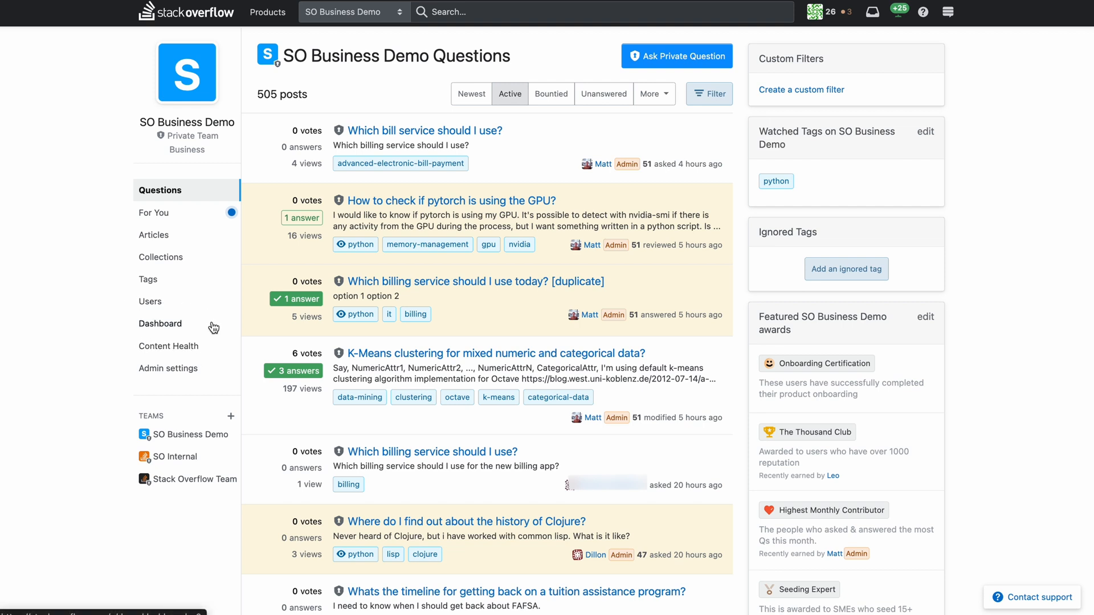
mouse_move(186, 352)
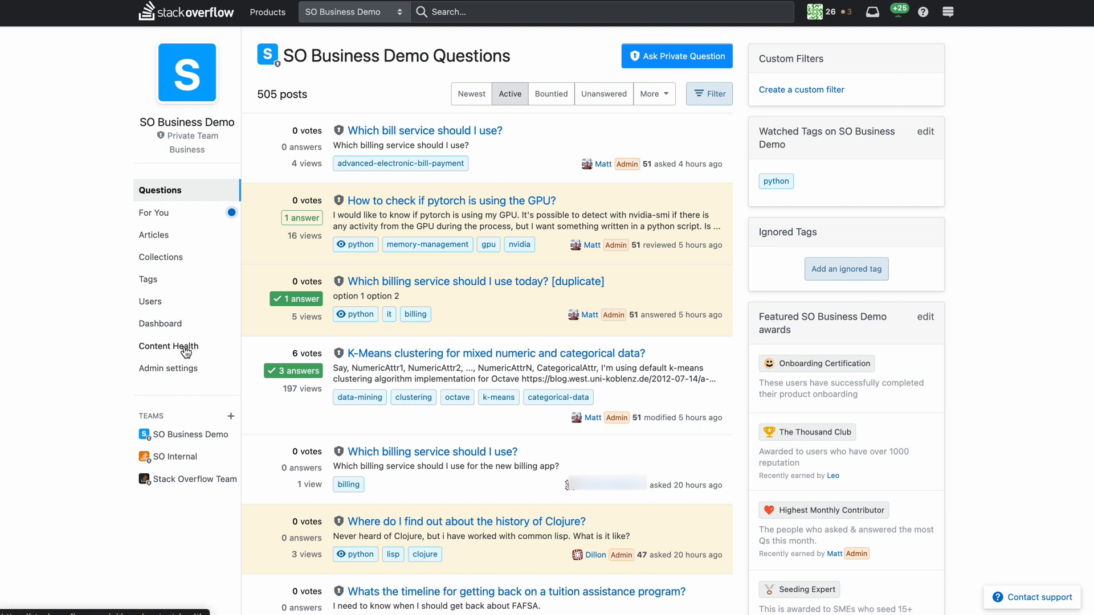
mouse_move(164, 327)
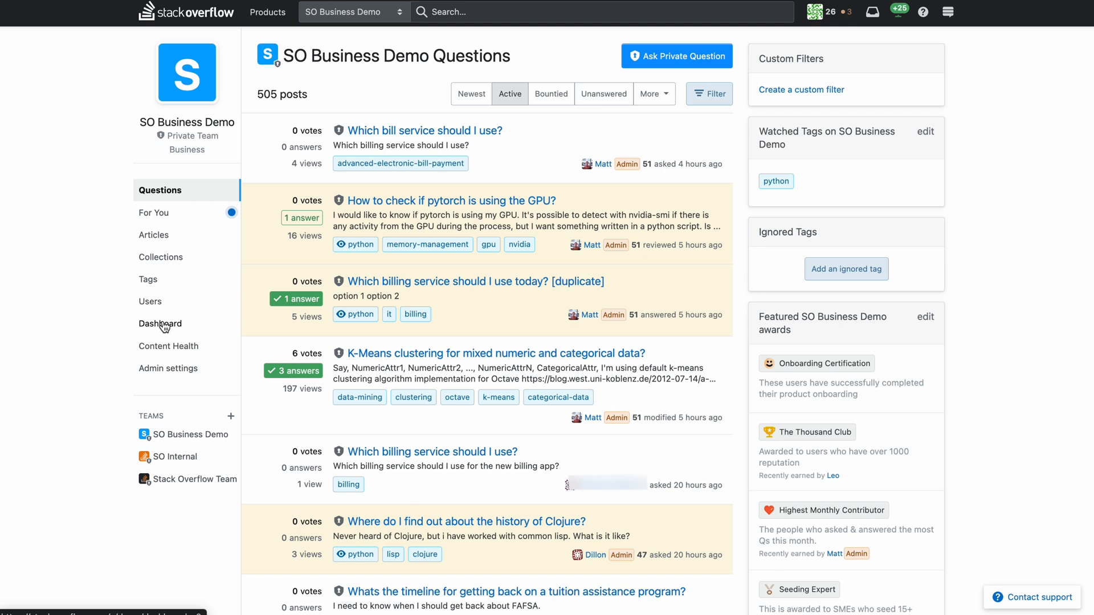
Open the SO Business Demo team dashboard showing interaction rate and trending tags.
left_click(161, 323)
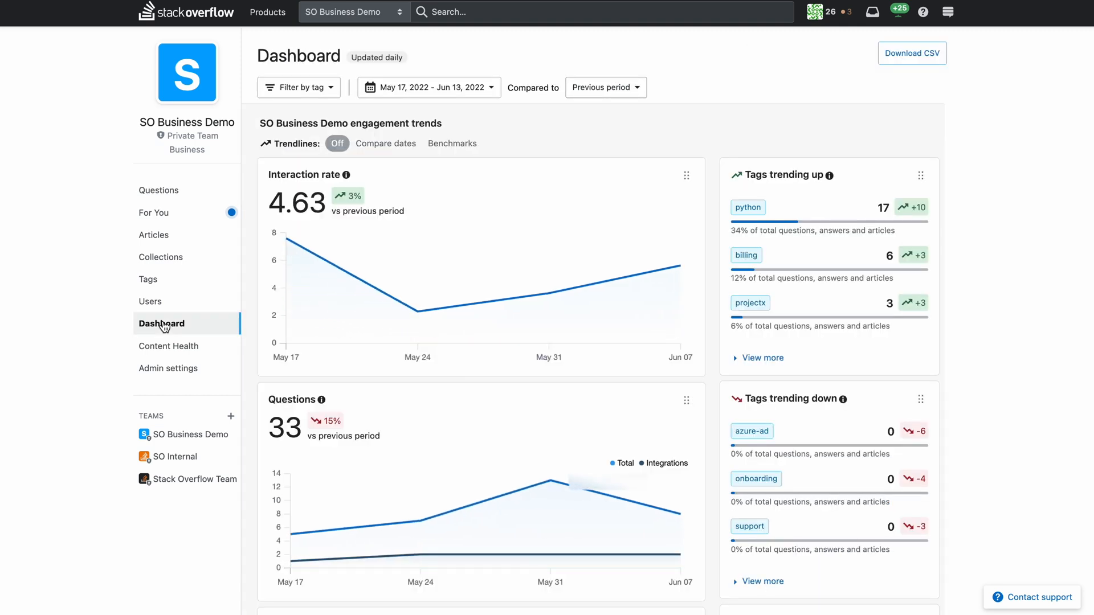
left_click(158, 190)
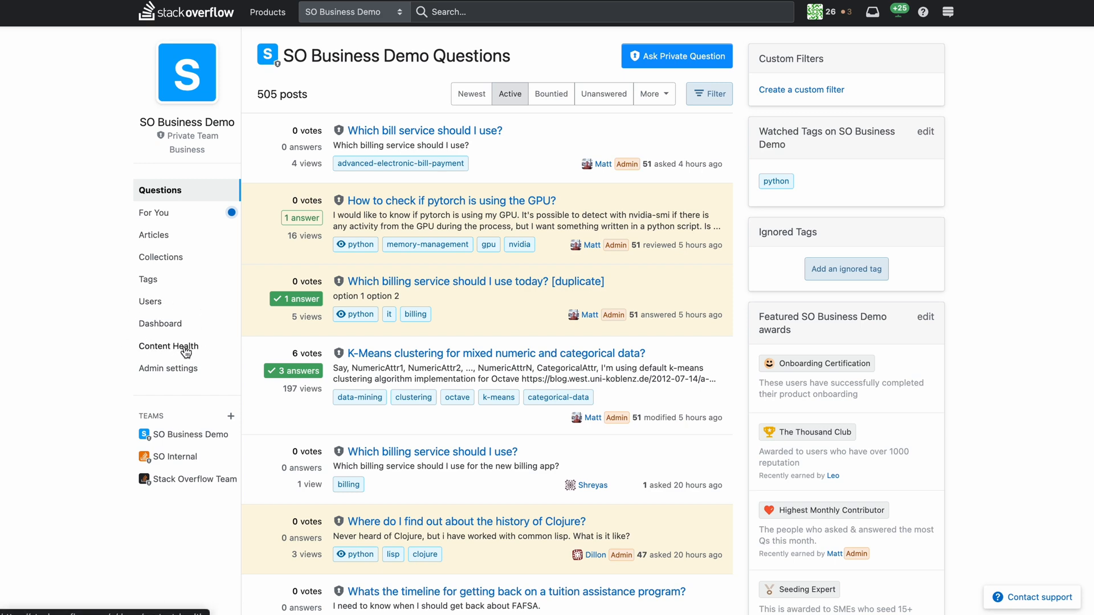
left_click(160, 323)
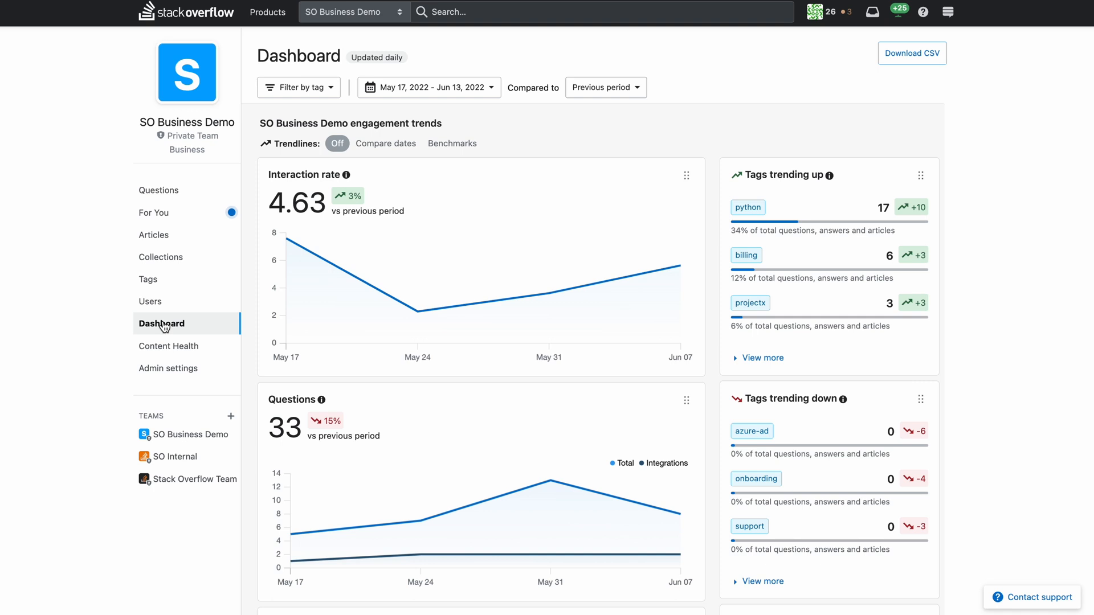
mouse_move(807, 202)
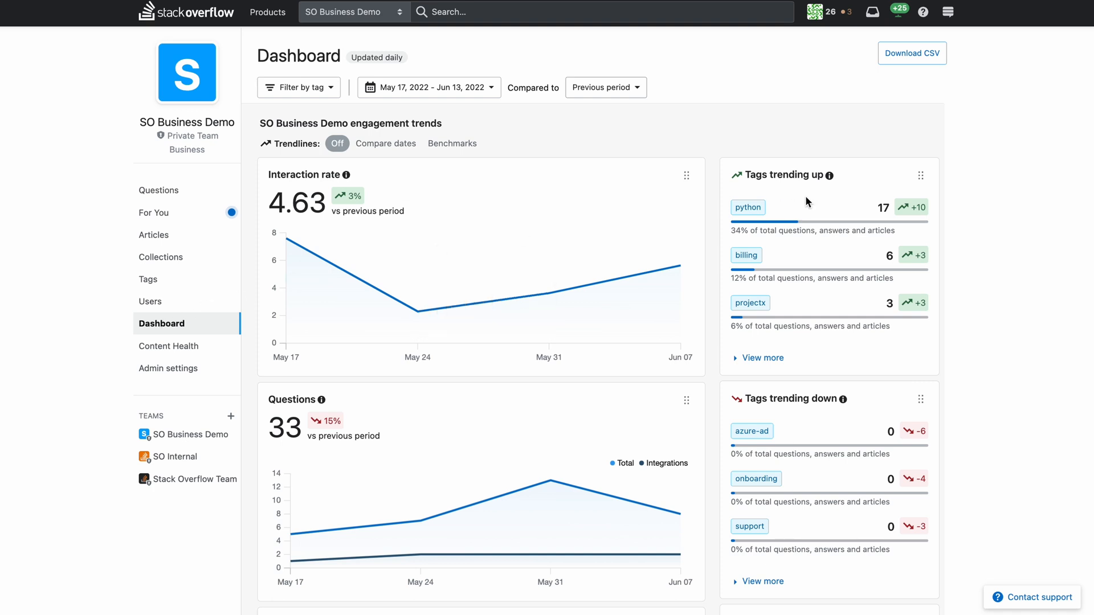
mouse_move(936, 173)
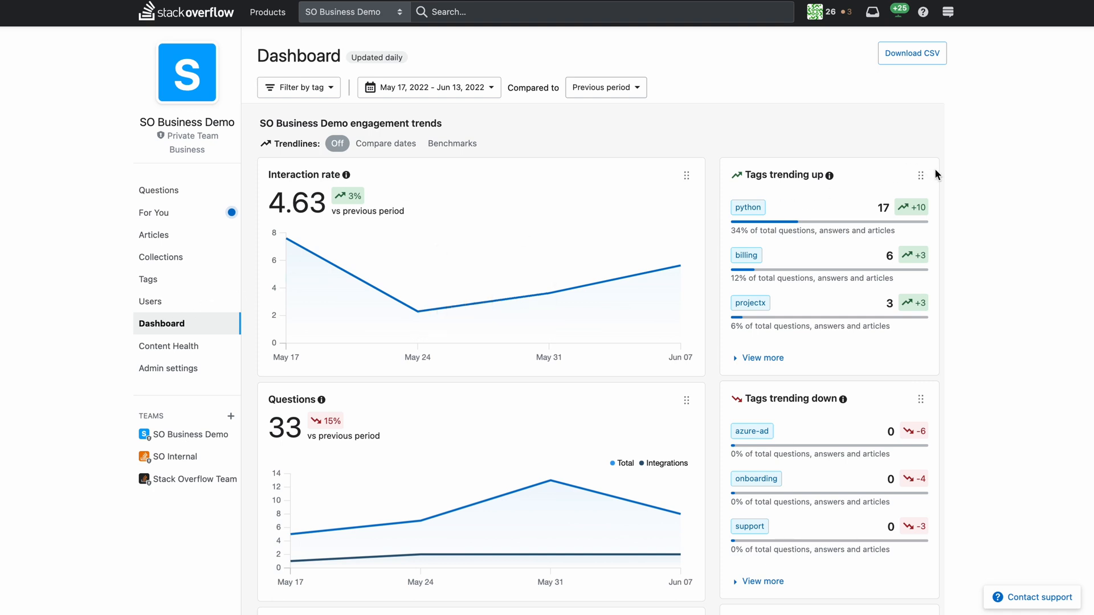
mouse_move(948, 347)
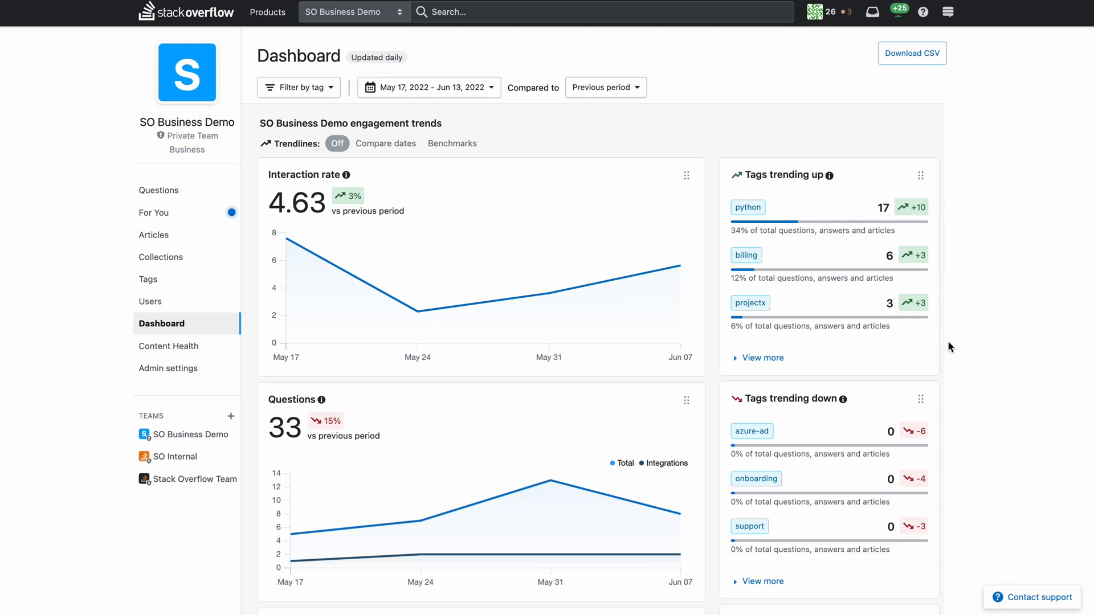
mouse_move(937, 178)
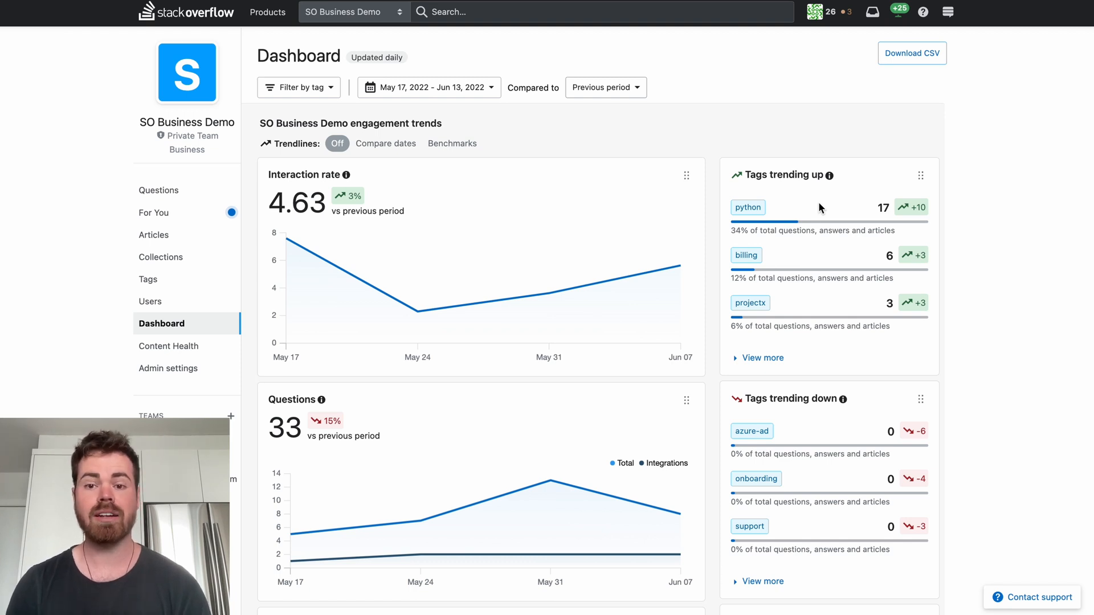
scroll("down", 3)
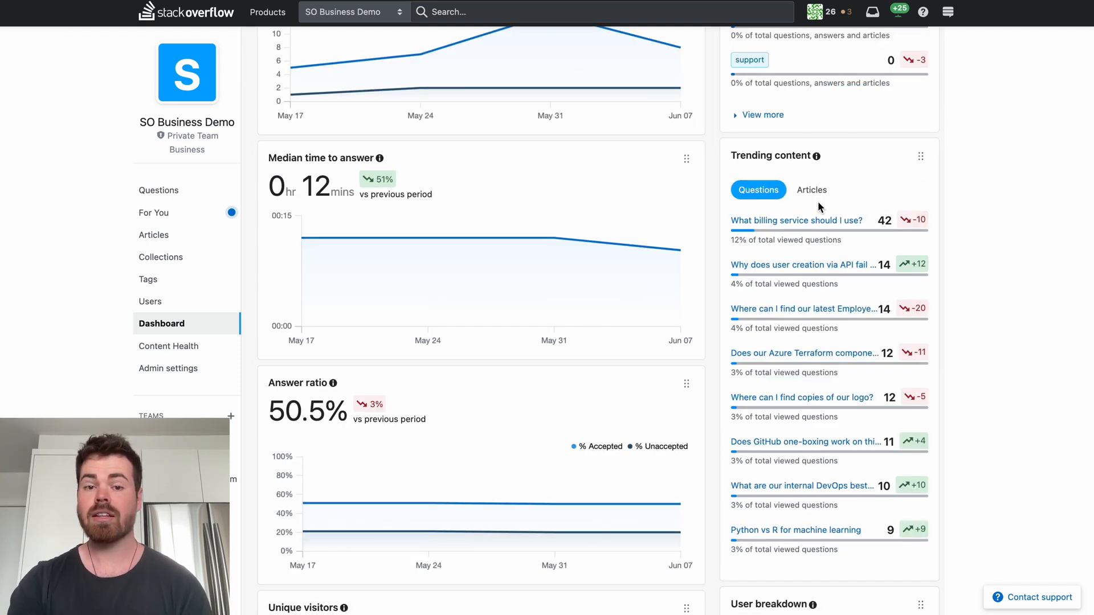
mouse_move(879, 174)
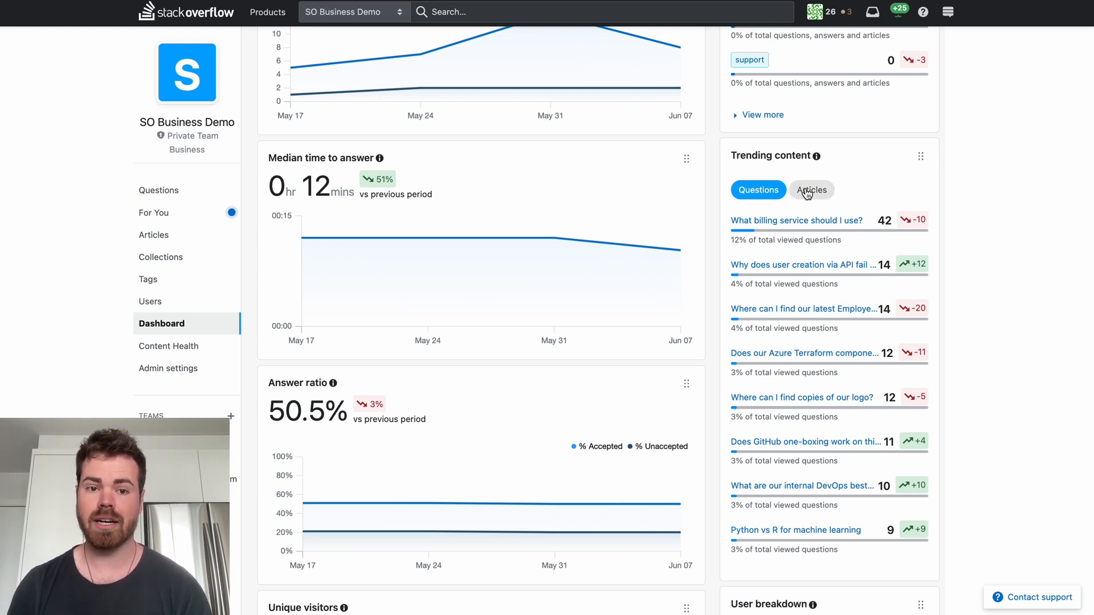
scroll("down", 3)
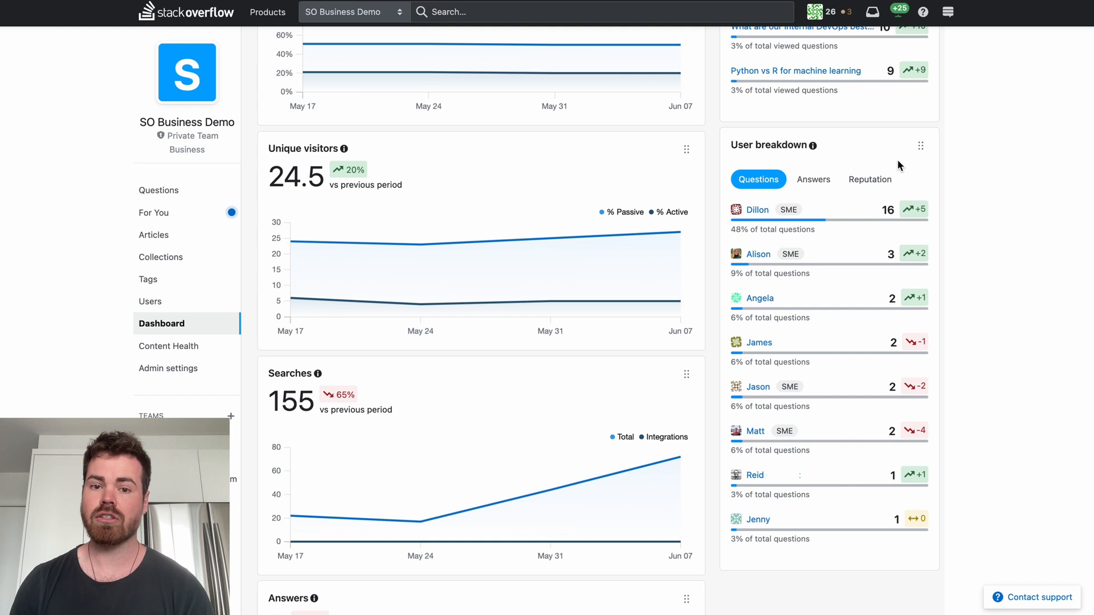
left_click(814, 179)
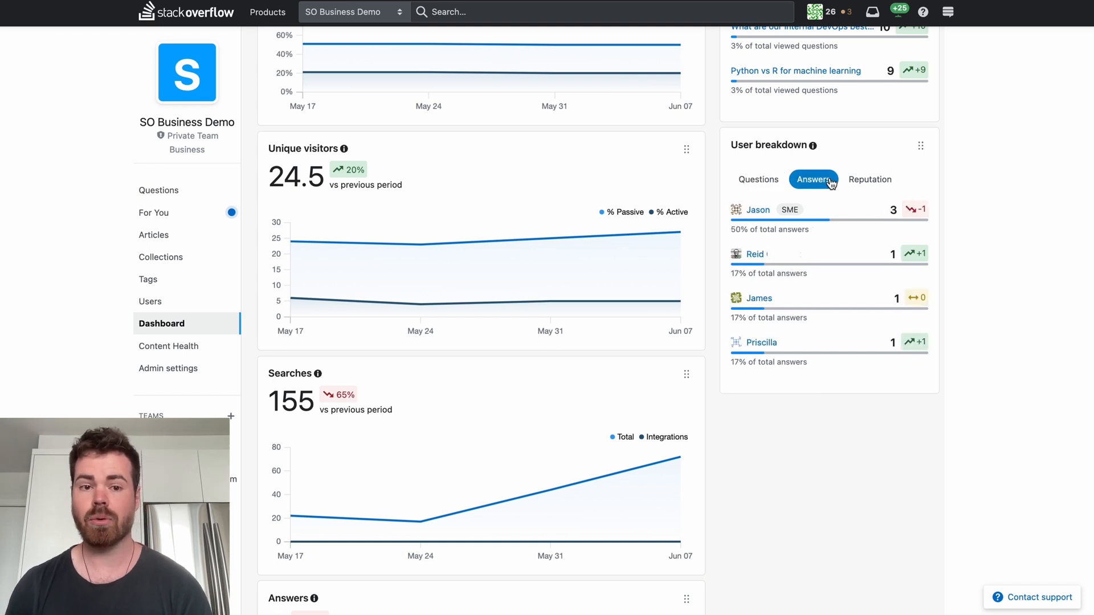
left_click(870, 180)
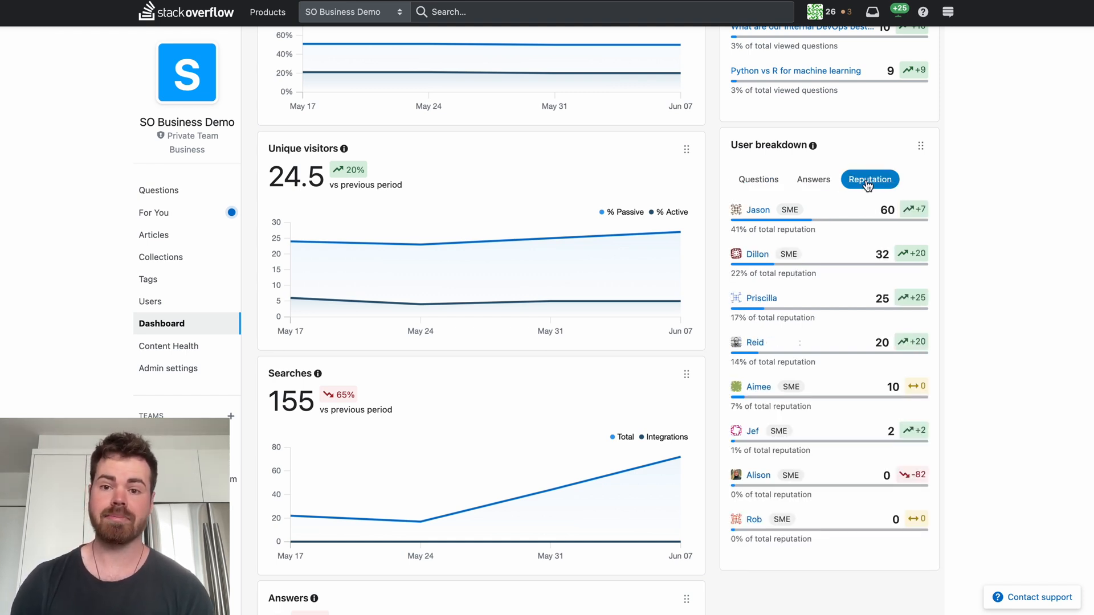
scroll("up", 3)
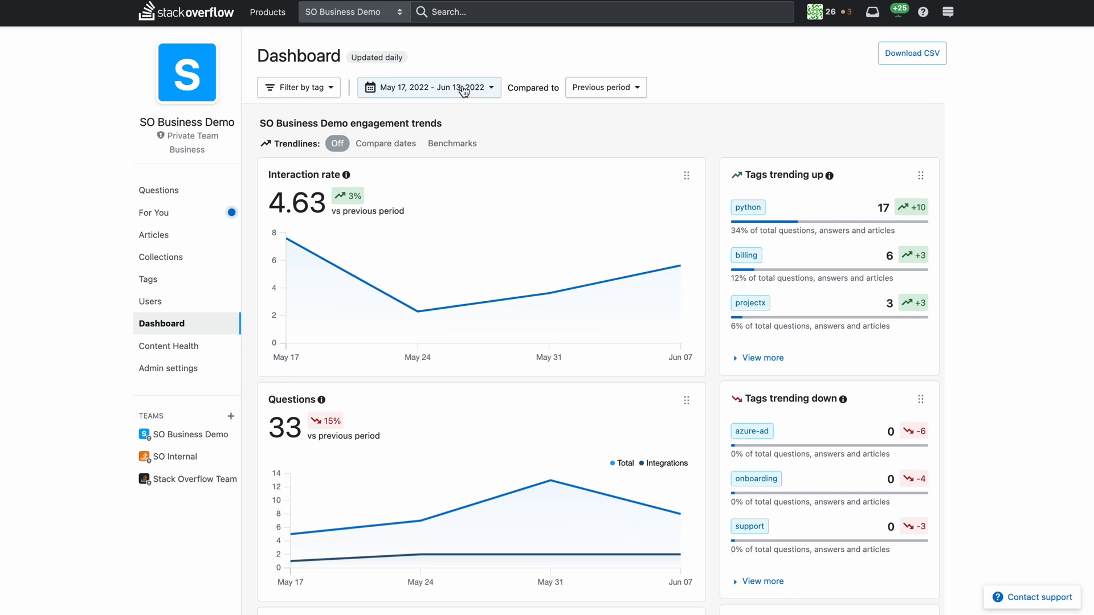
Set the dashboard date range to the last 6 months and overlay compare-dates trendlines.
left_click(428, 87)
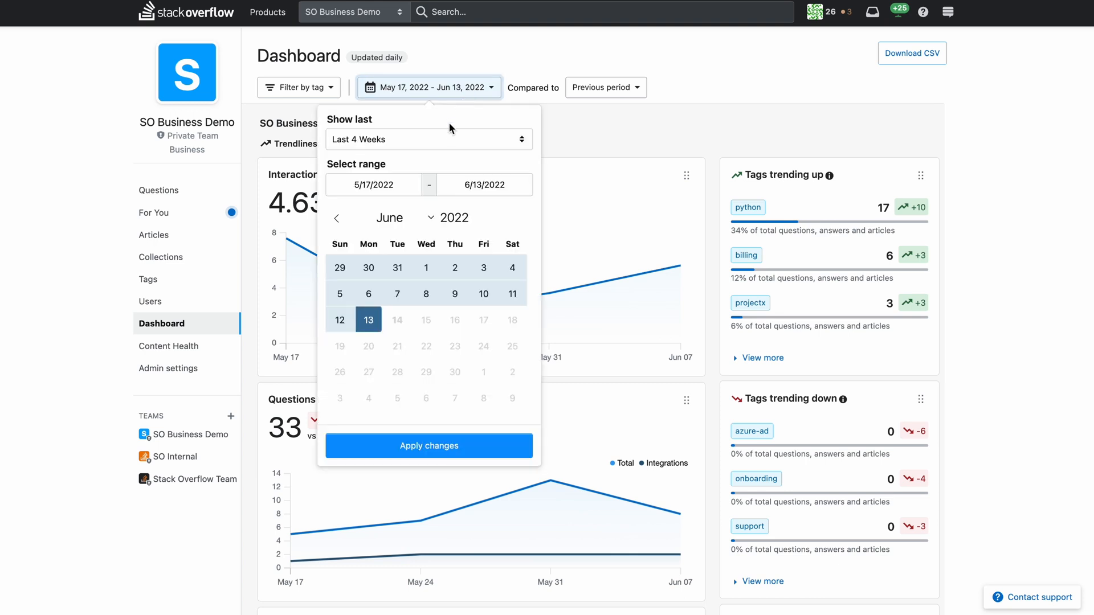
left_click(429, 139)
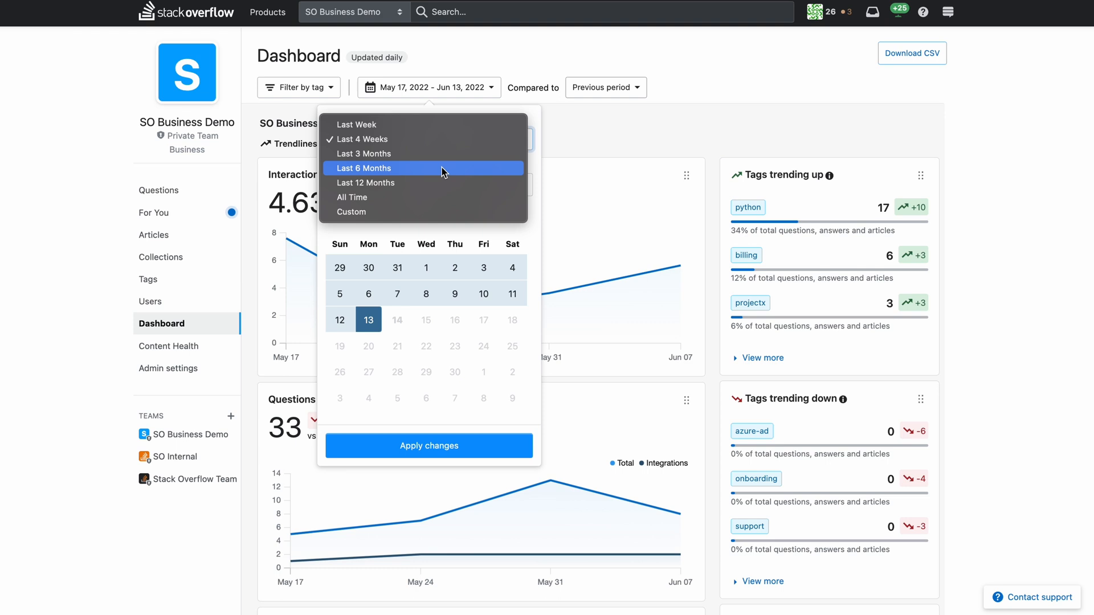
left_click(363, 168)
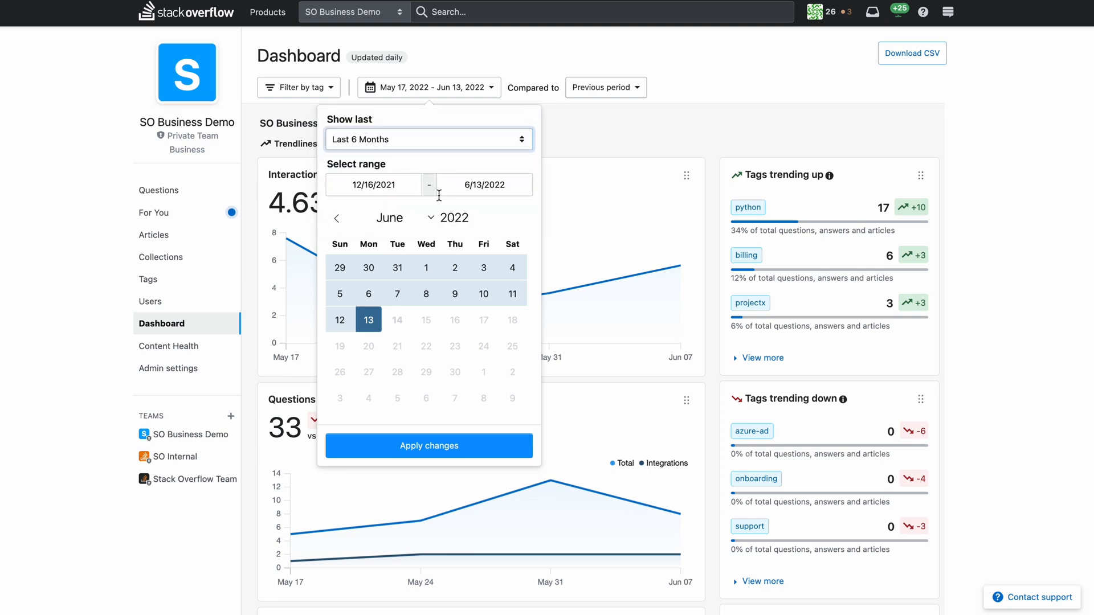
left_click(429, 445)
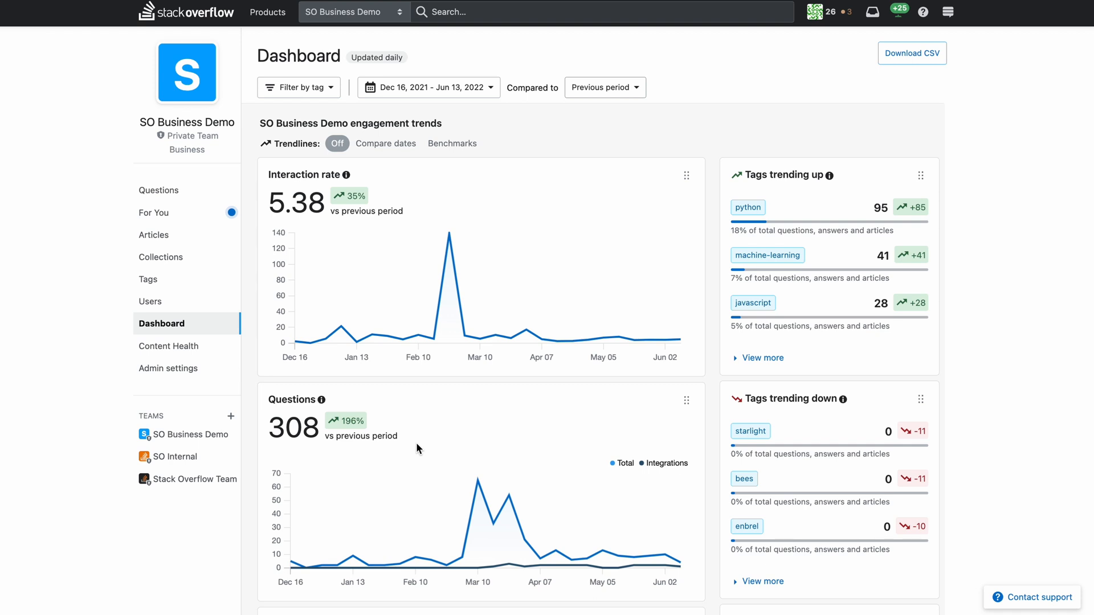
mouse_move(372, 148)
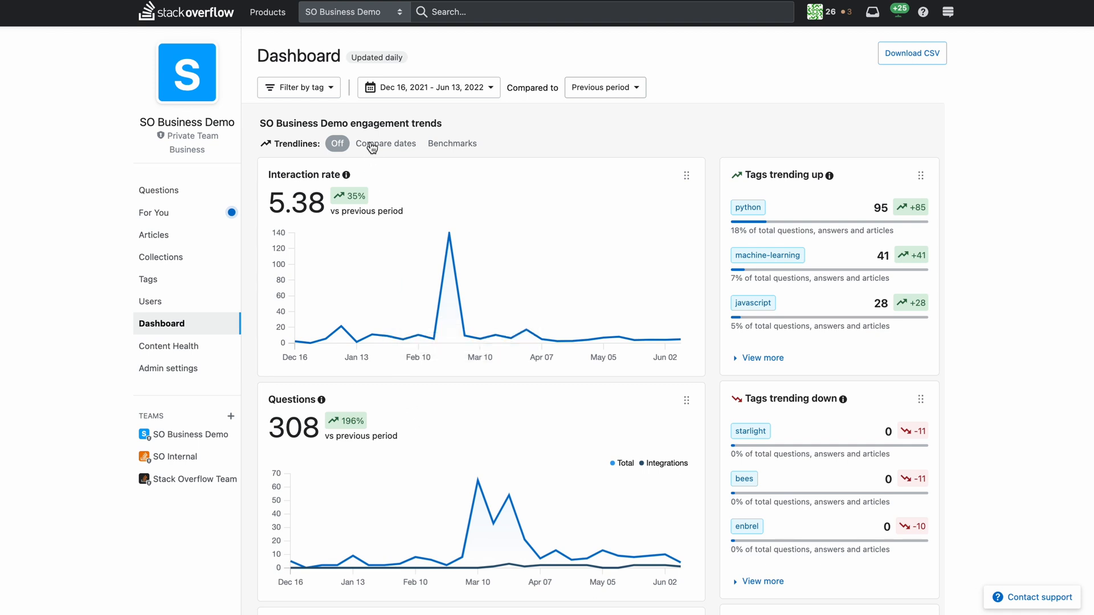
left_click(385, 143)
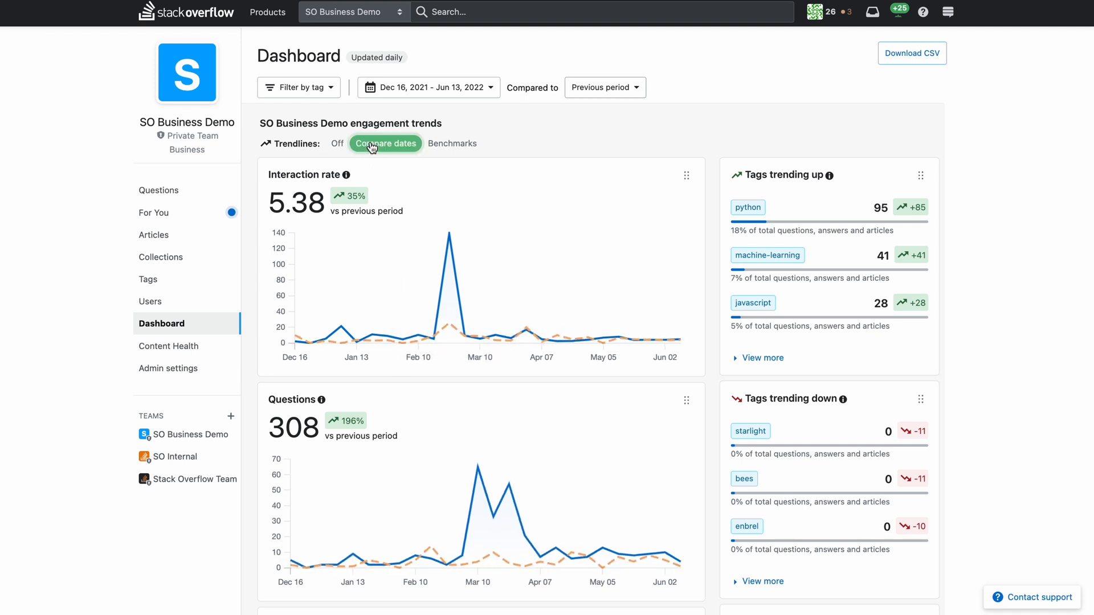
mouse_move(600, 338)
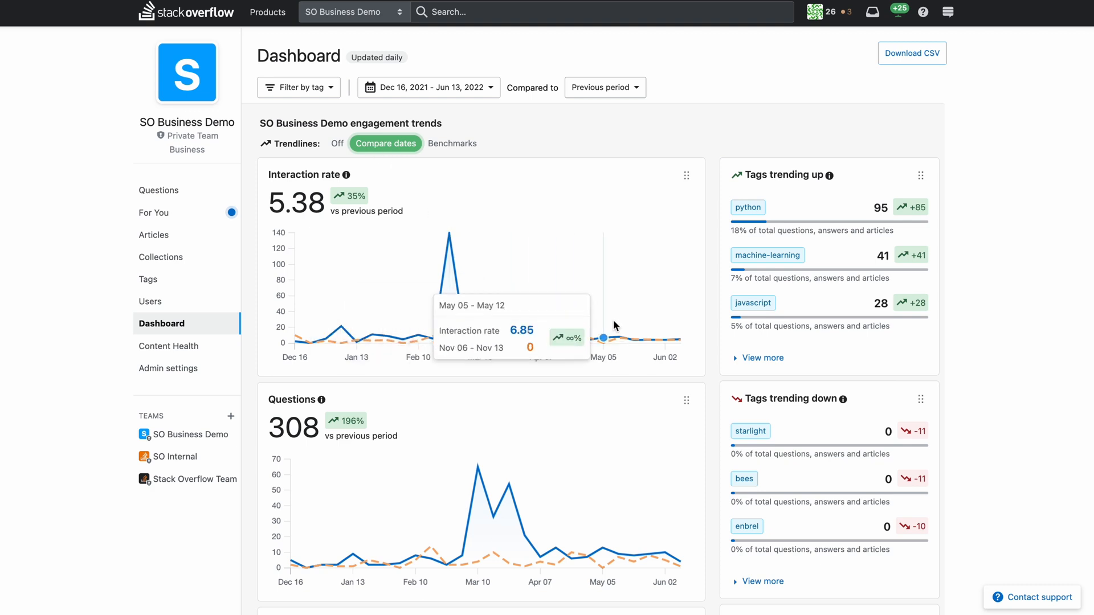
mouse_move(680, 339)
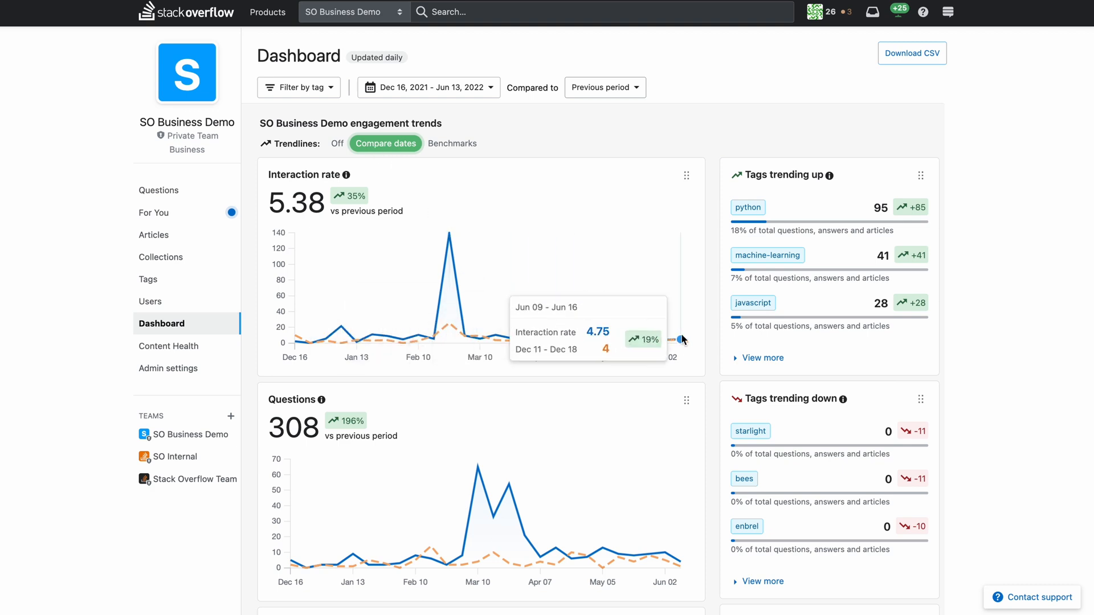
mouse_move(702, 341)
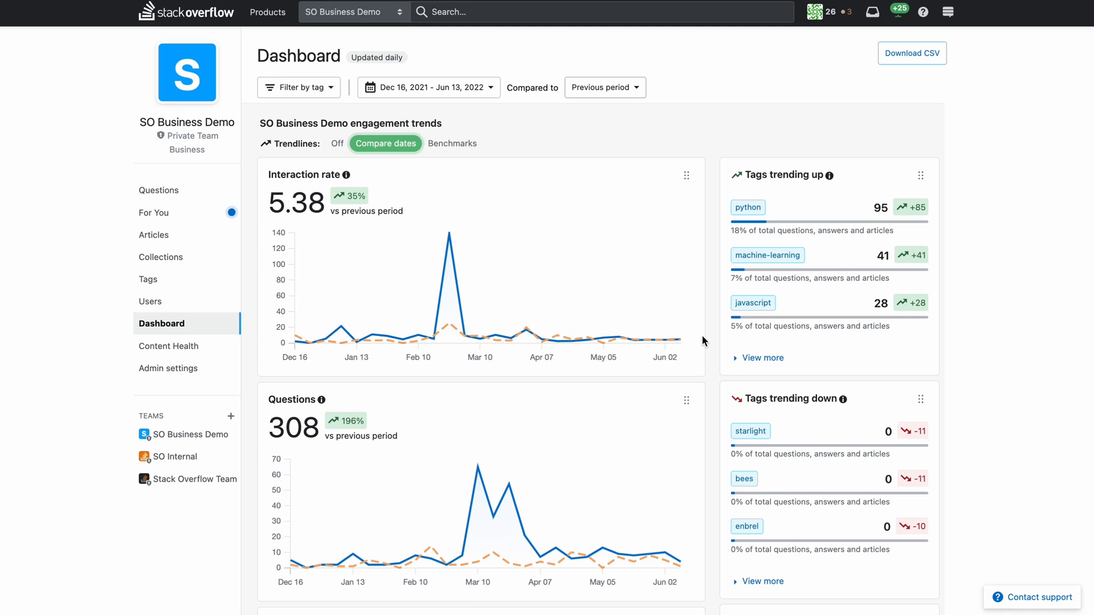
mouse_move(167, 368)
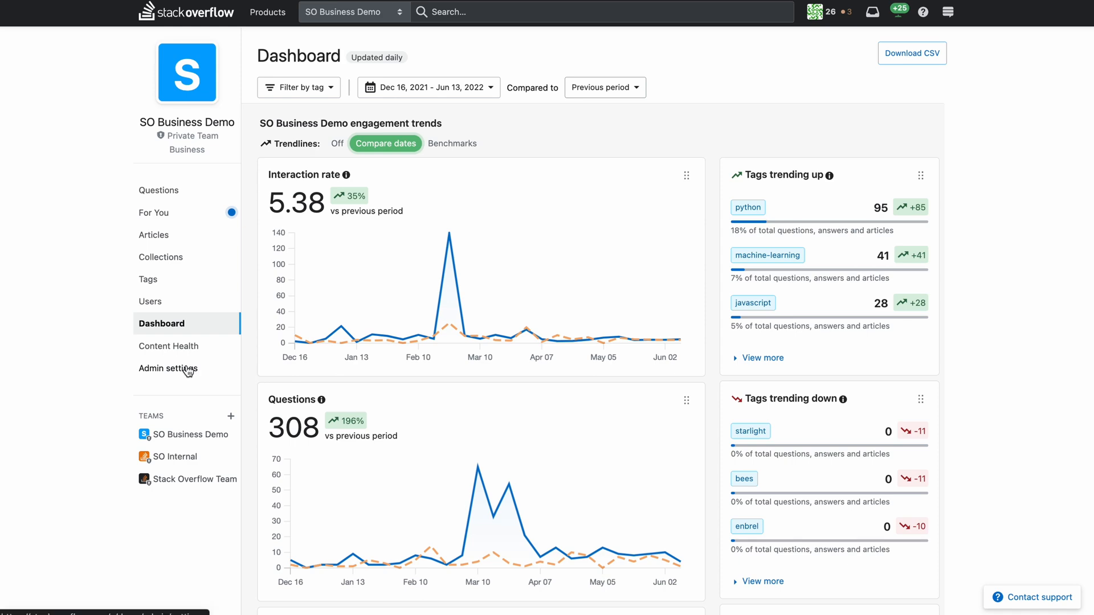
Review the Dashboard benchmark settings in Admin settings, then return to the team dashboard.
left_click(168, 369)
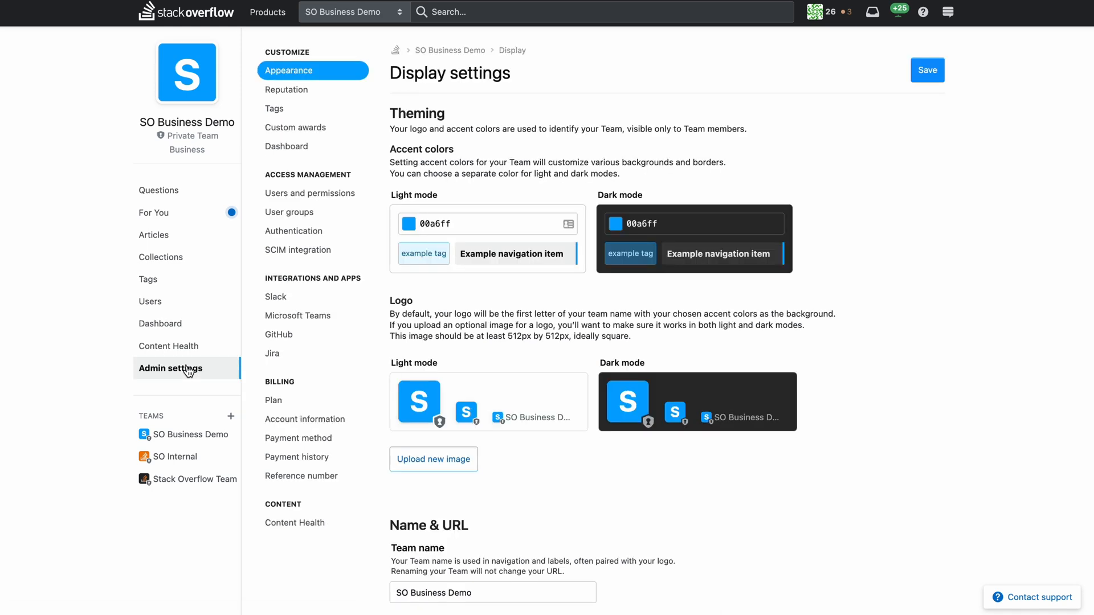
mouse_move(286, 145)
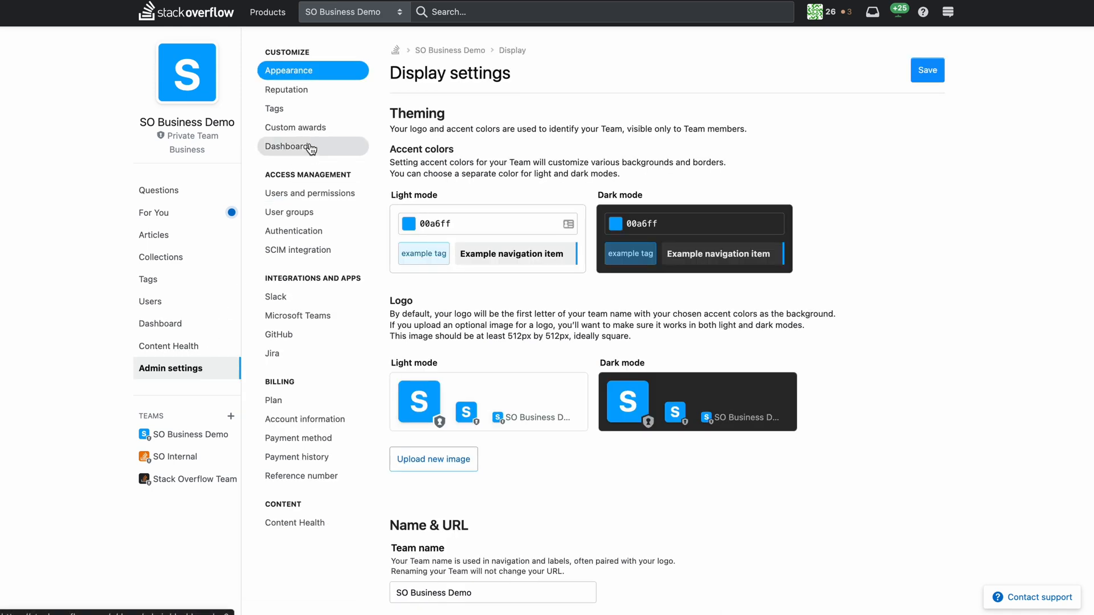
left_click(286, 147)
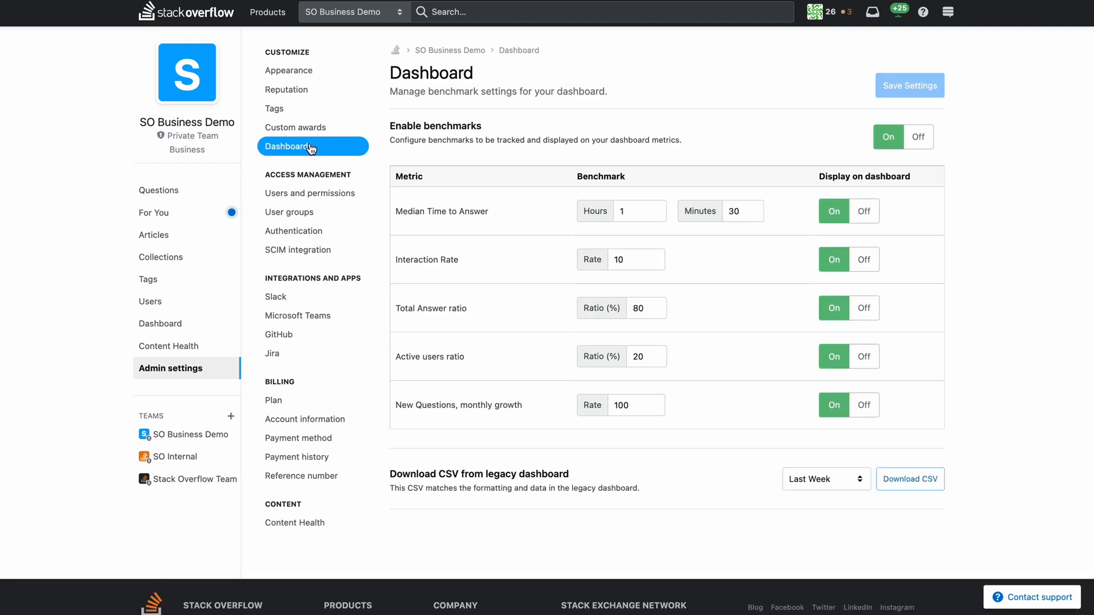
mouse_move(656, 239)
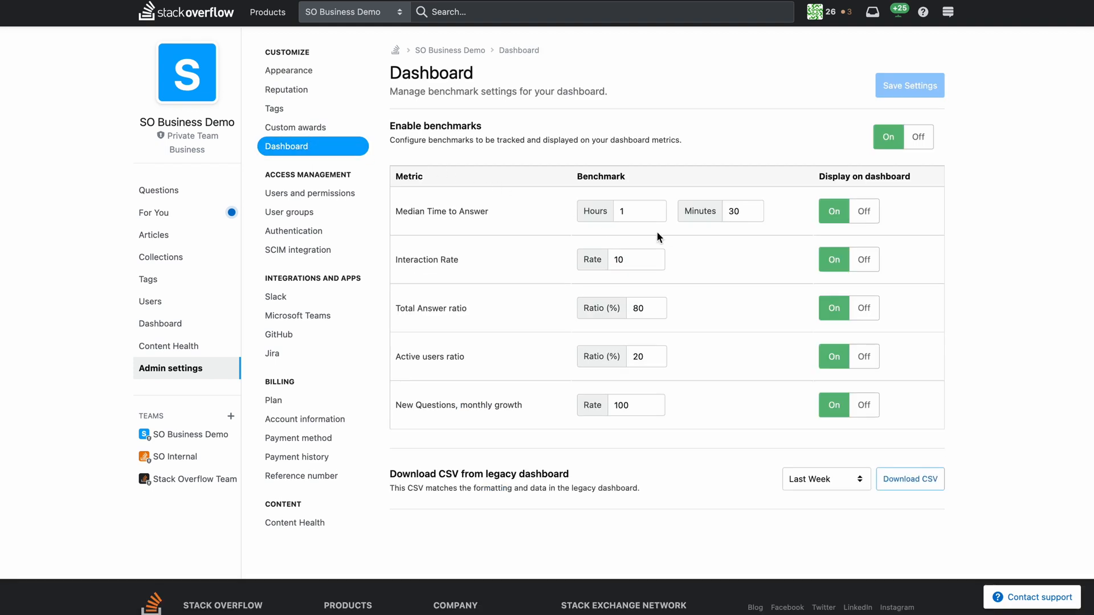
mouse_move(690, 429)
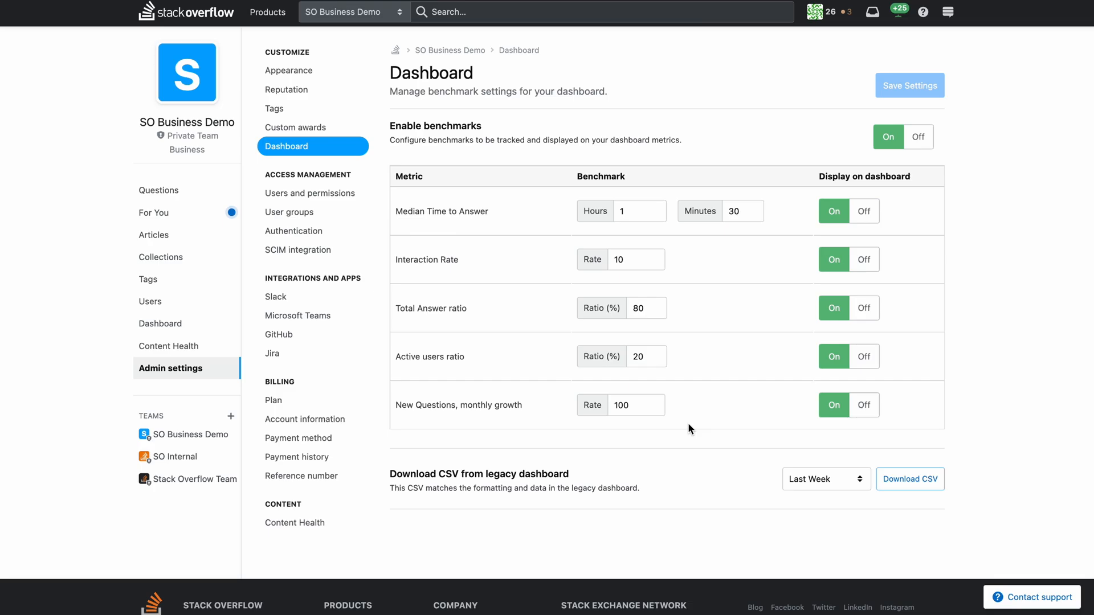
left_click(159, 323)
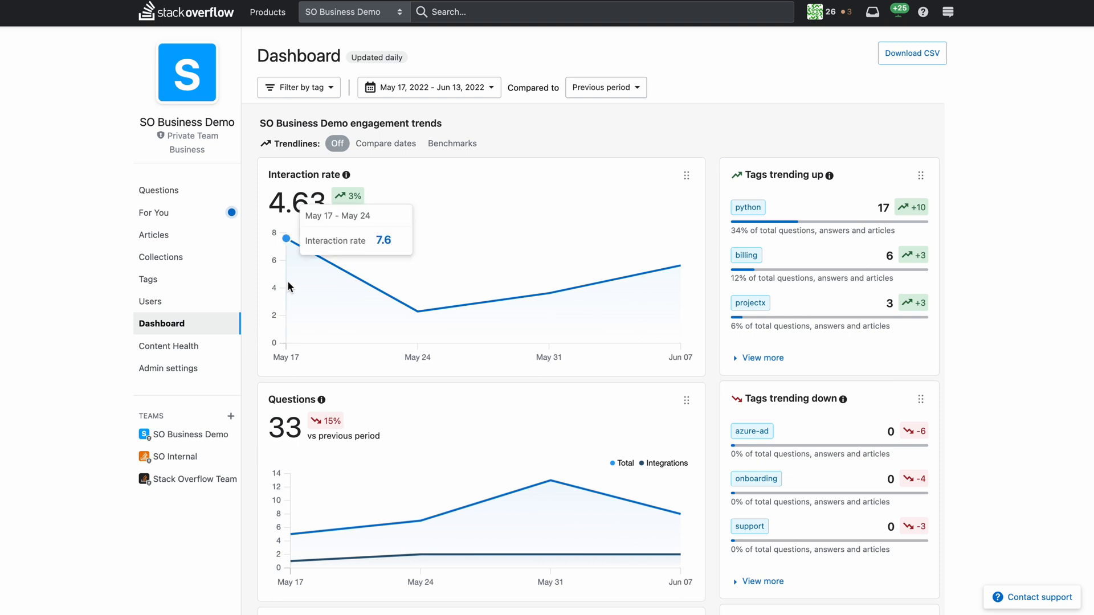
mouse_move(463, 144)
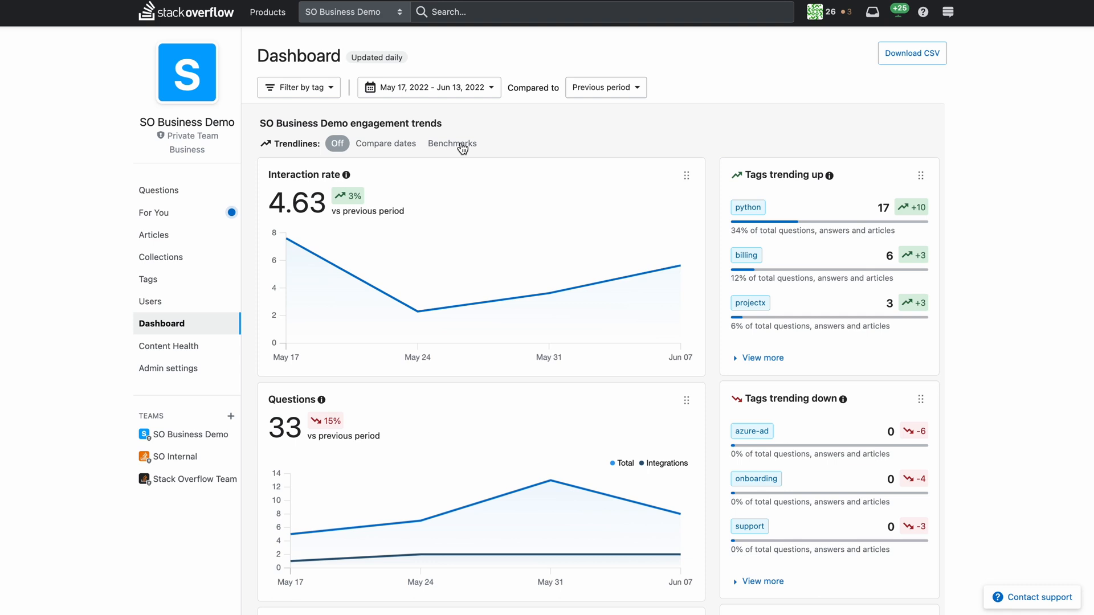
Overlay benchmark lines on the trend charts and bring up the tag filter.
left_click(451, 143)
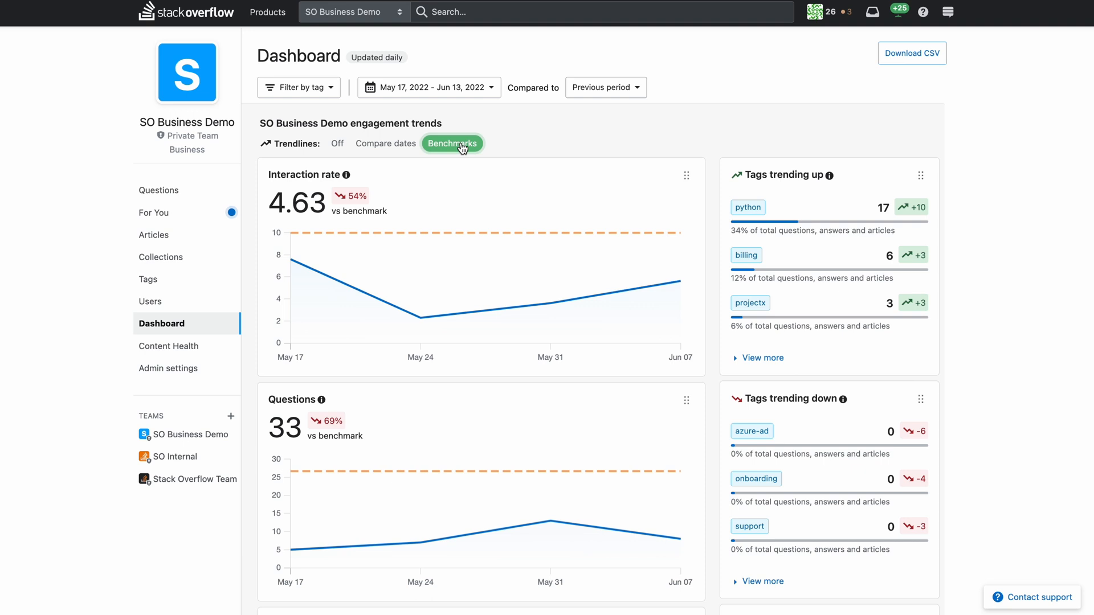
left_click(298, 87)
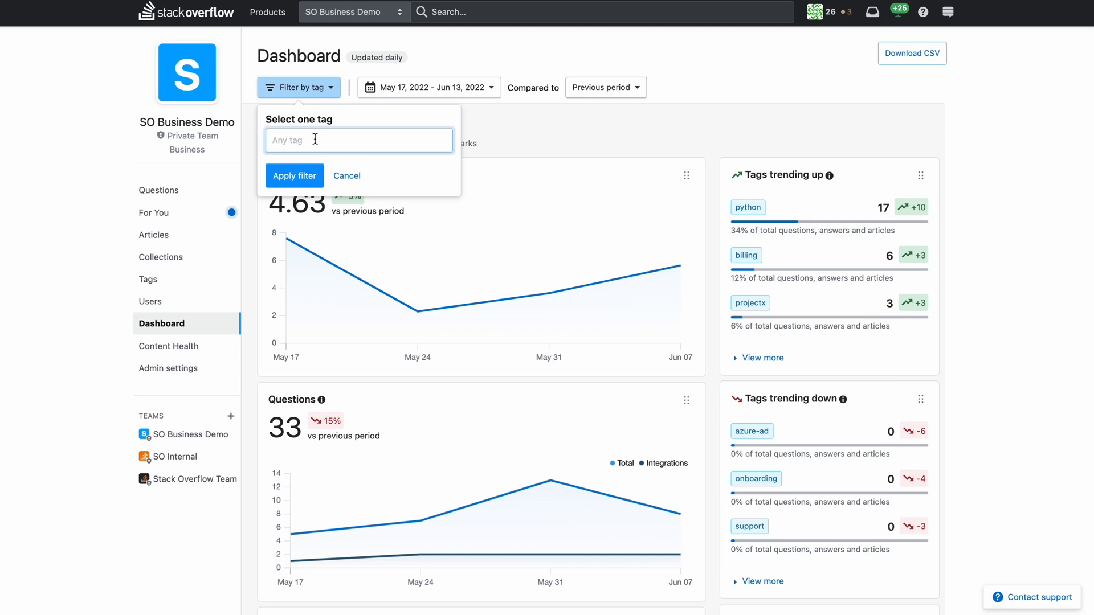
Filter the dashboard to the python tag.
type("python")
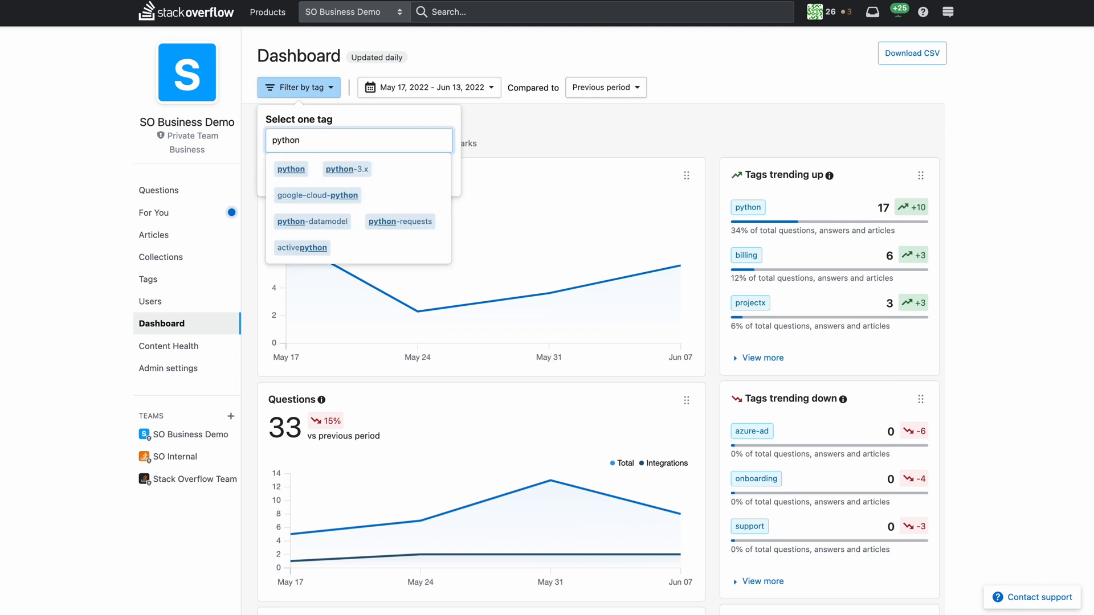
left_click(291, 168)
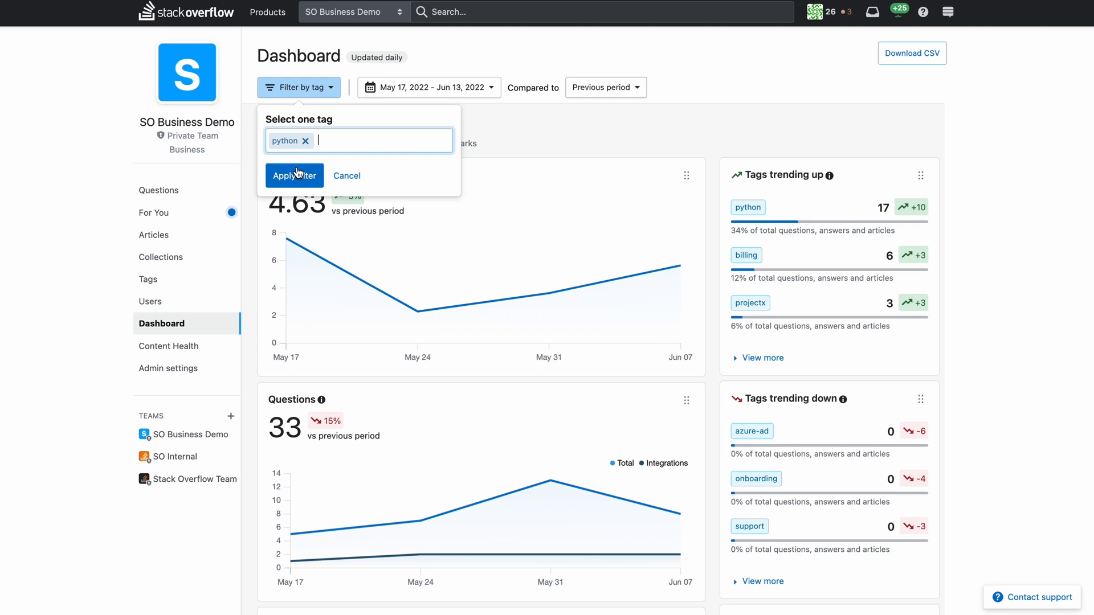
left_click(294, 175)
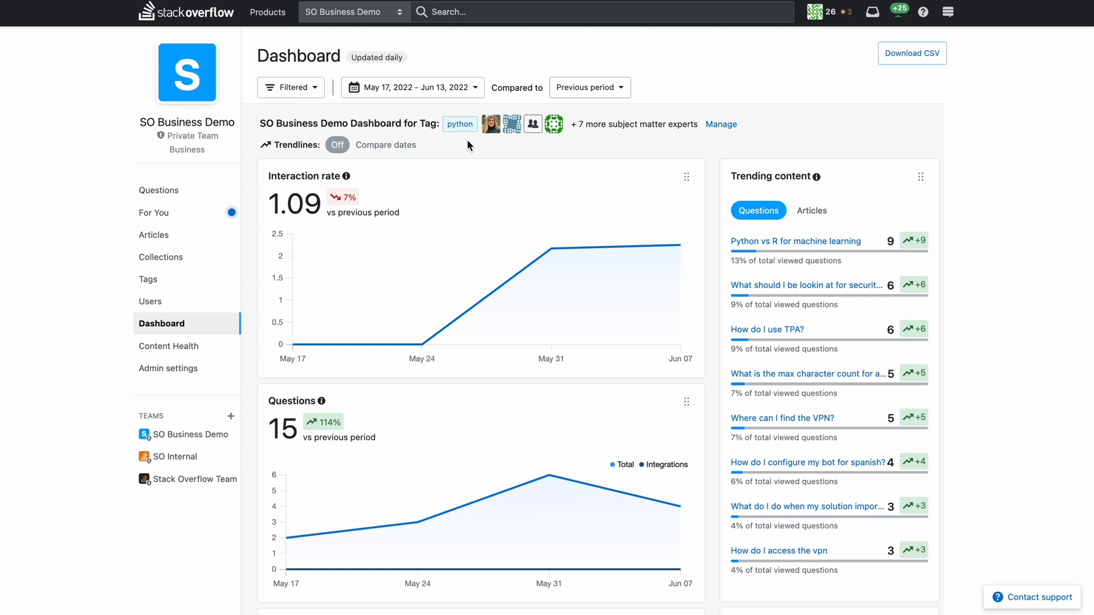
scroll("down", 3)
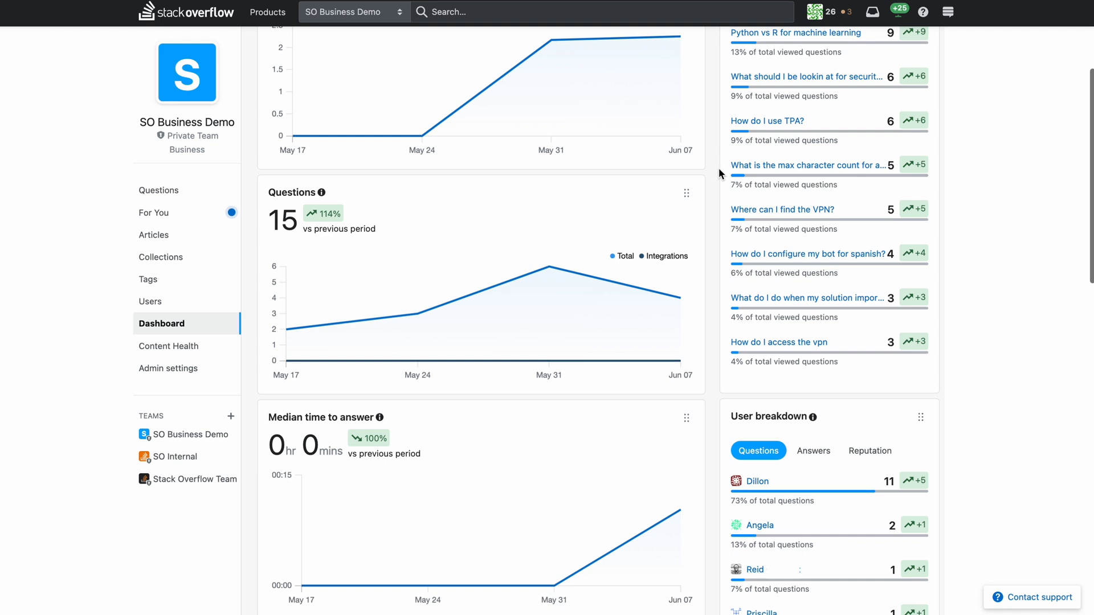
mouse_move(551, 267)
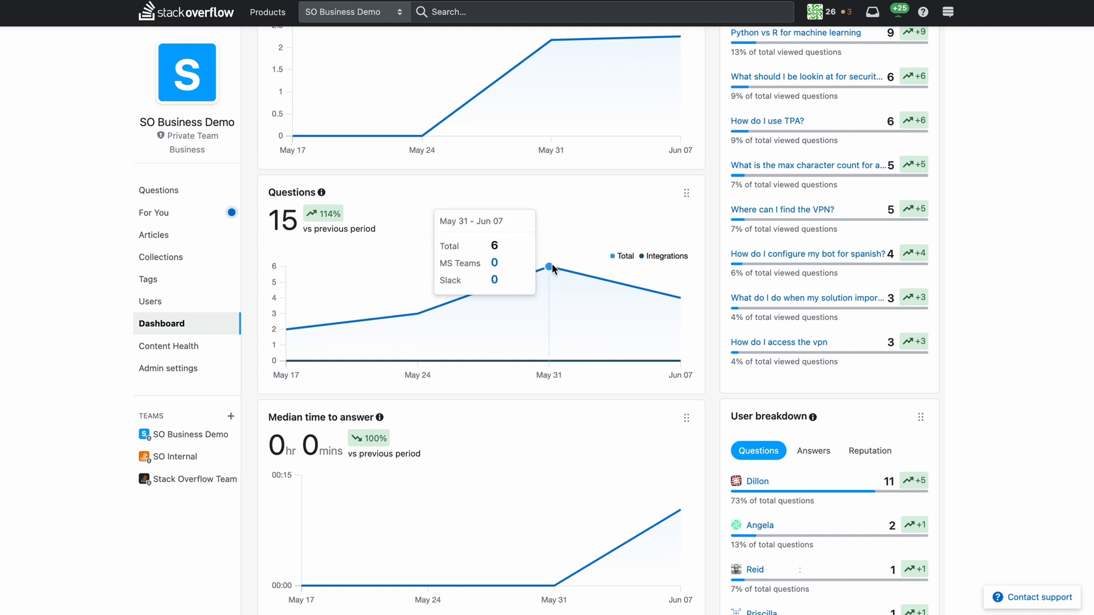
mouse_move(431, 317)
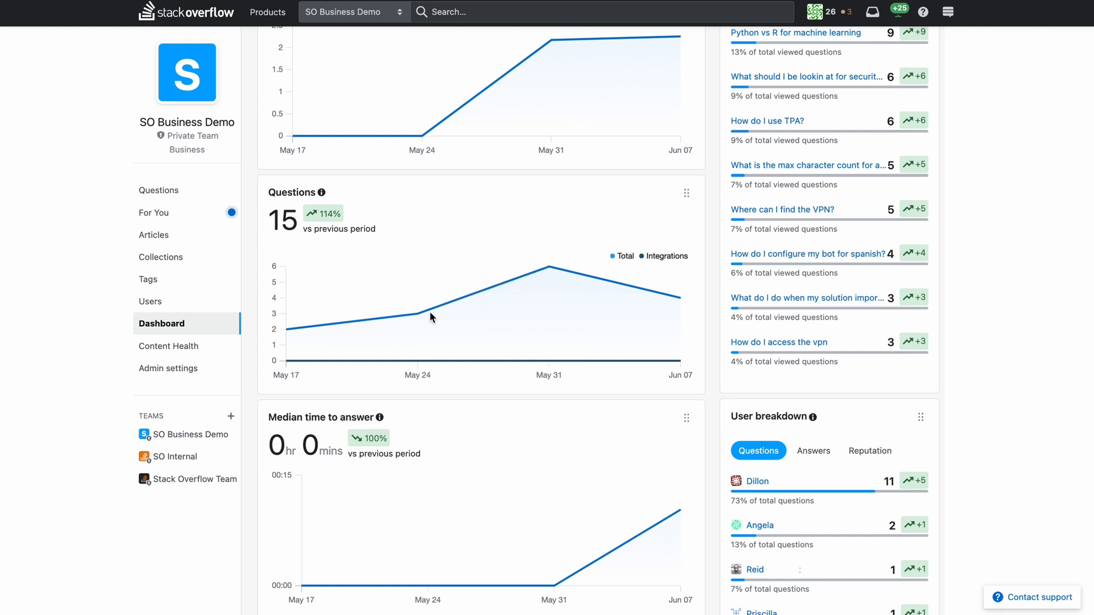
mouse_move(417, 313)
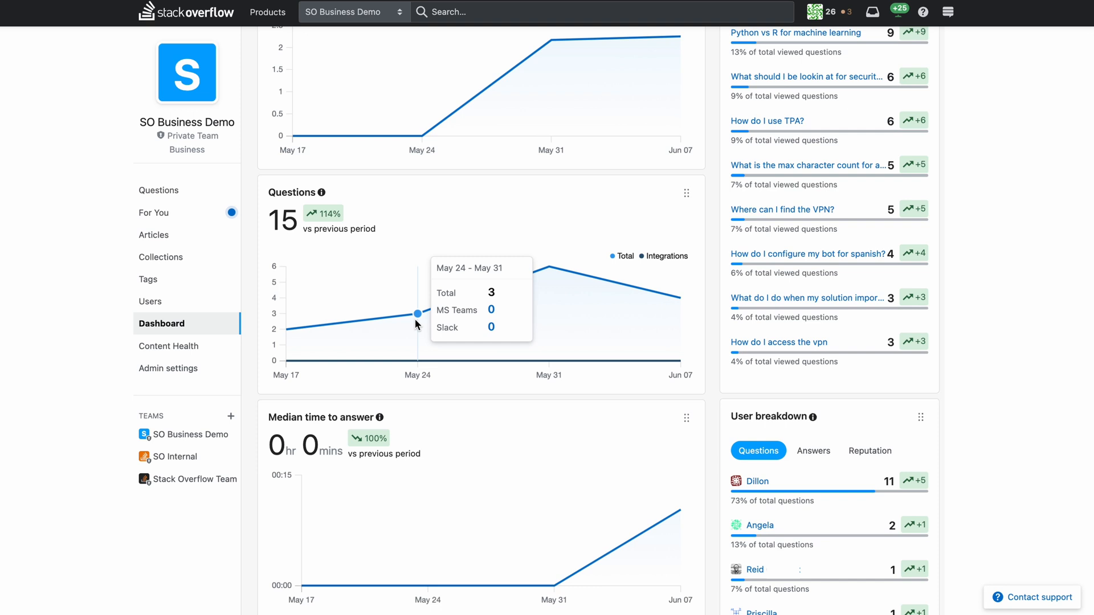
mouse_move(678, 298)
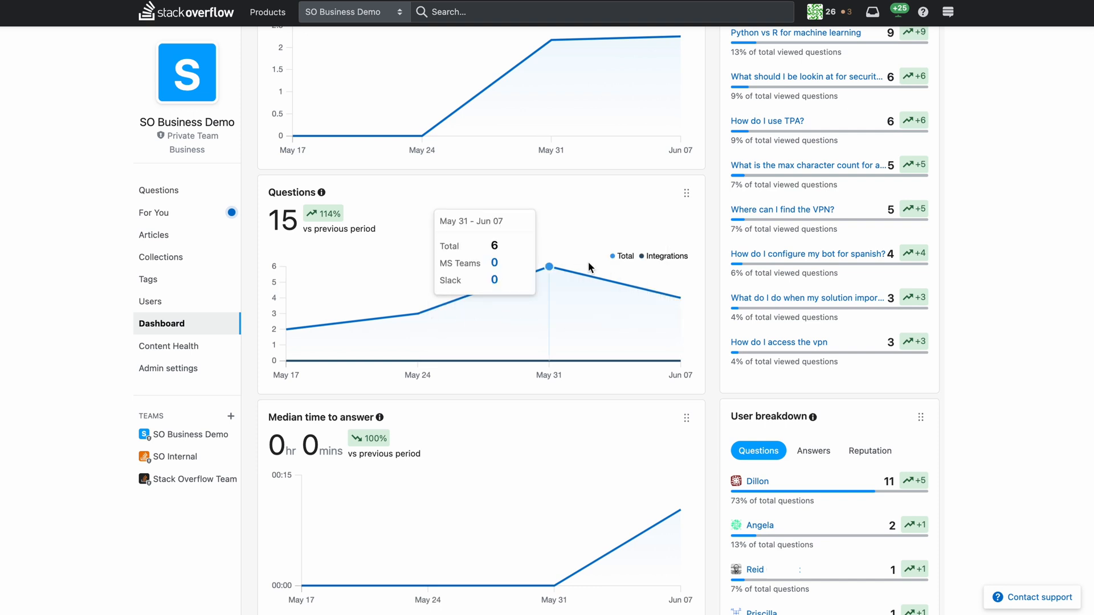
mouse_move(418, 313)
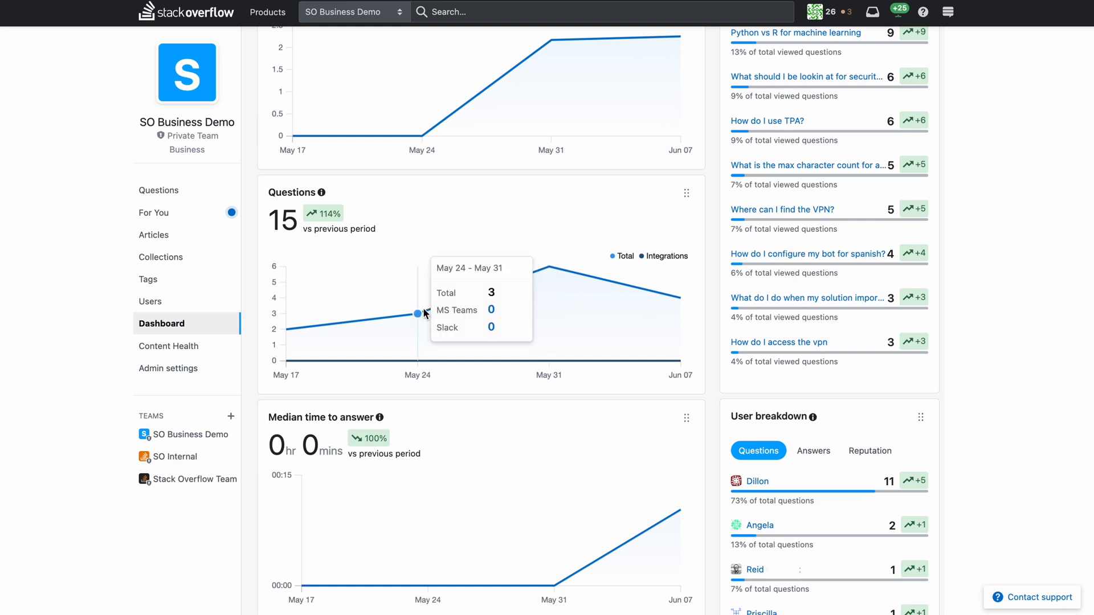
mouse_move(284, 330)
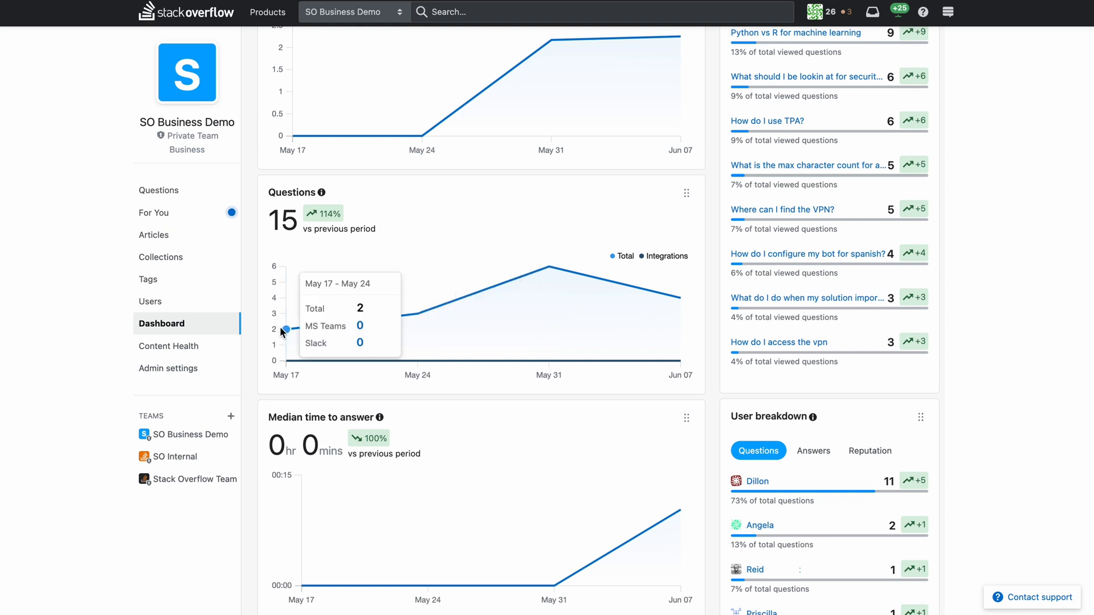
Scroll down to the Answer ratio card, then back up to the dashboard's top.
scroll("down", 3)
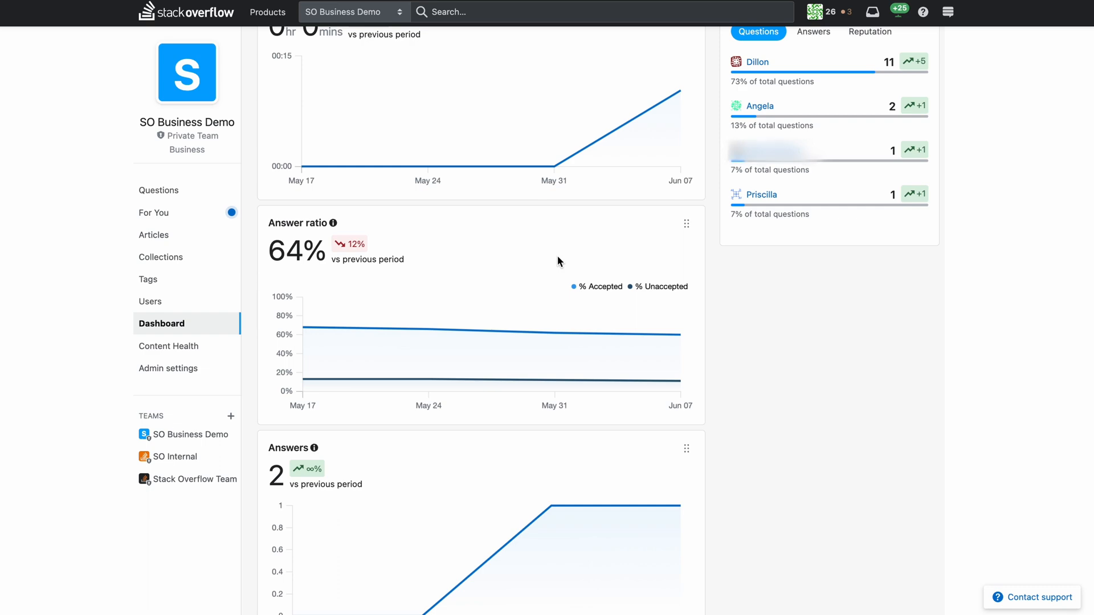
scroll("up", 3)
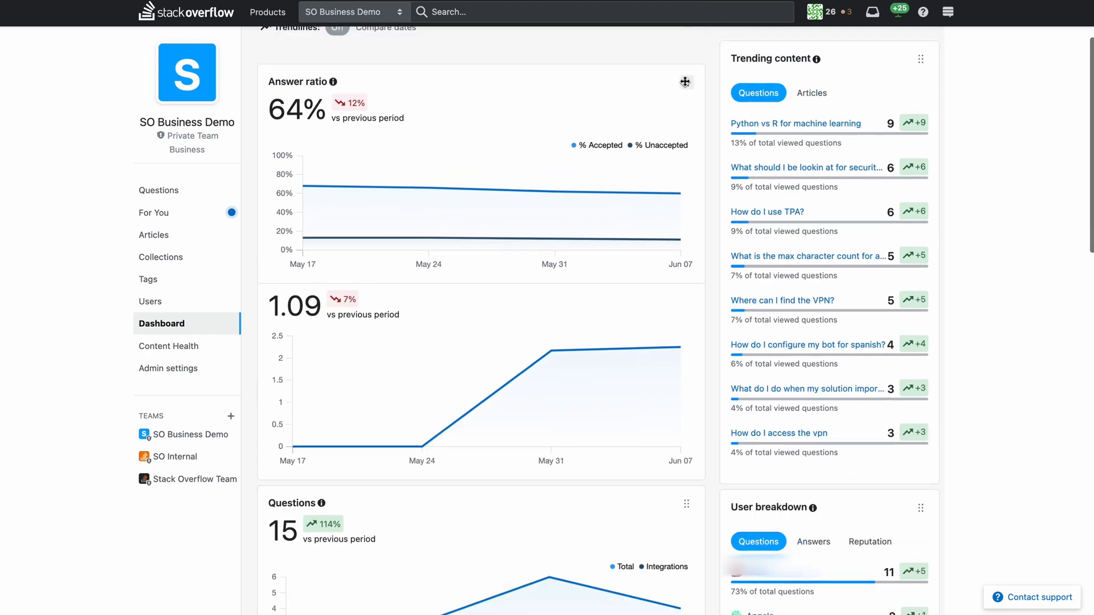
scroll("up", 3)
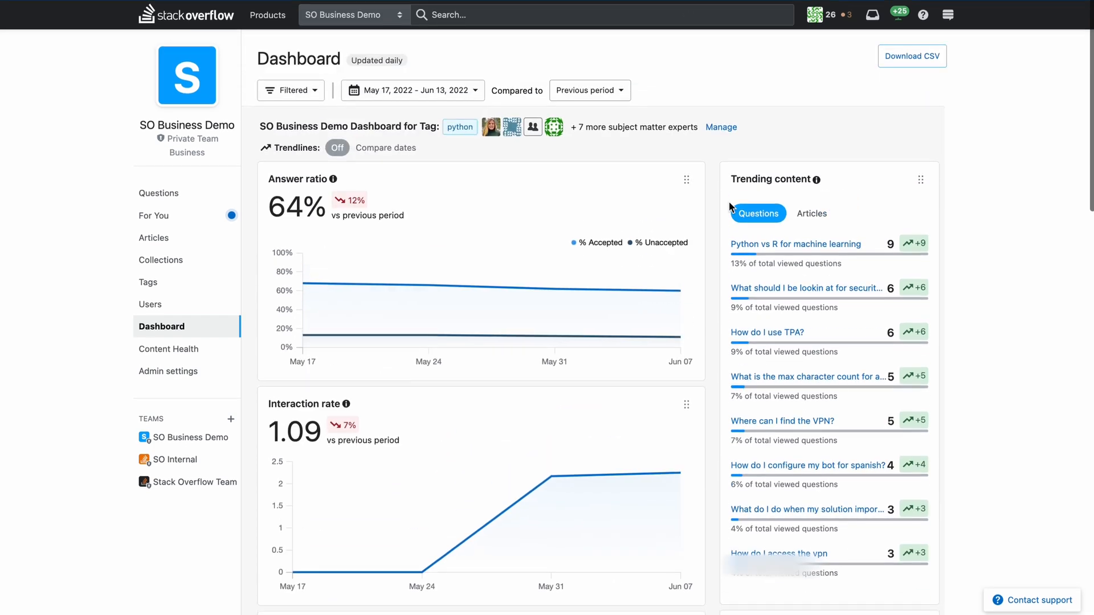